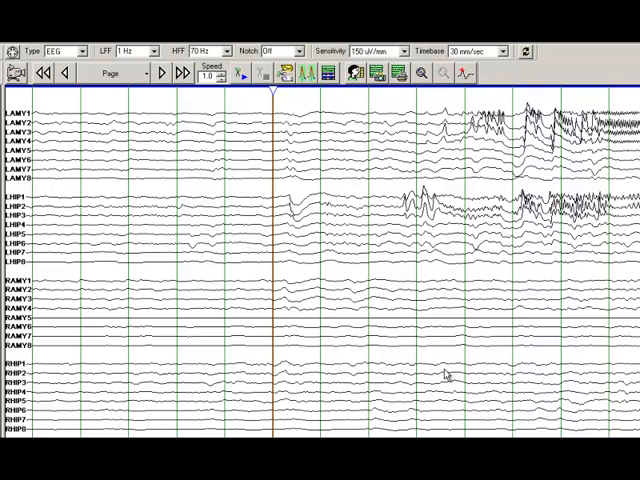
mouse_move(58, 165)
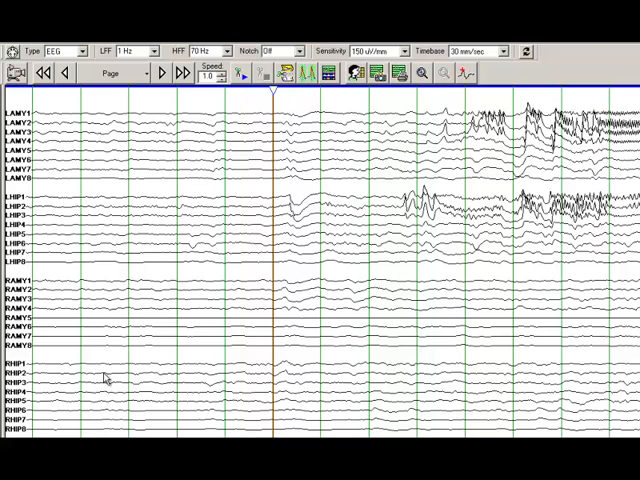
mouse_move(289, 344)
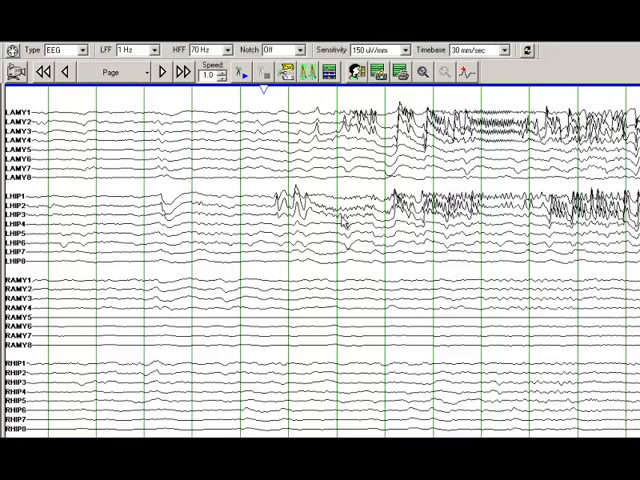
mouse_move(300, 172)
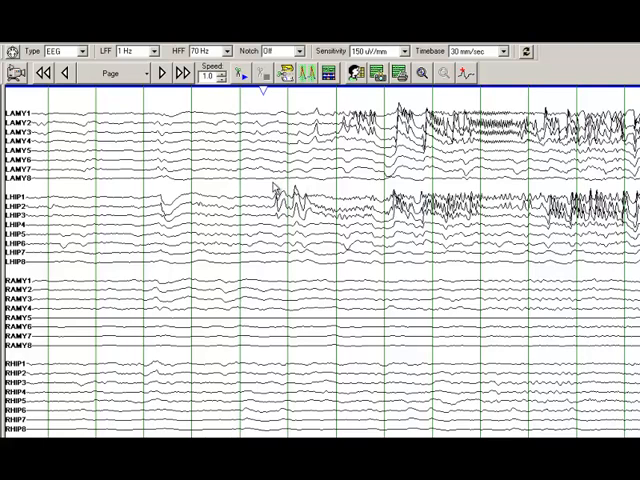
mouse_move(270, 229)
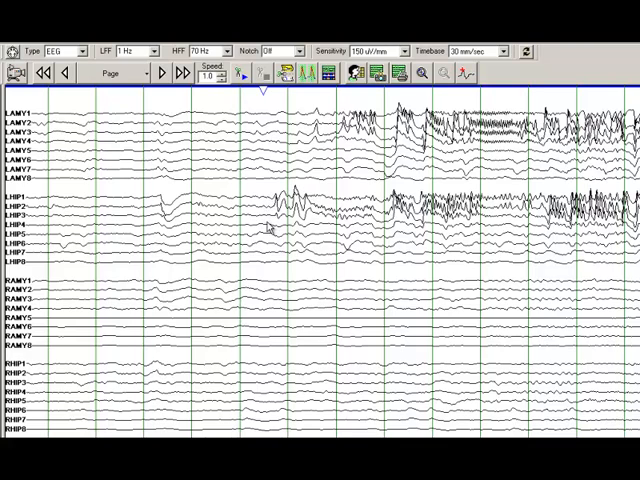
mouse_move(371, 296)
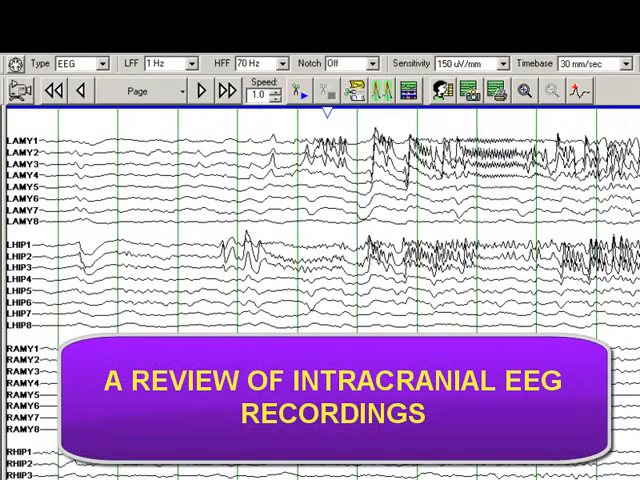
mouse_move(310, 295)
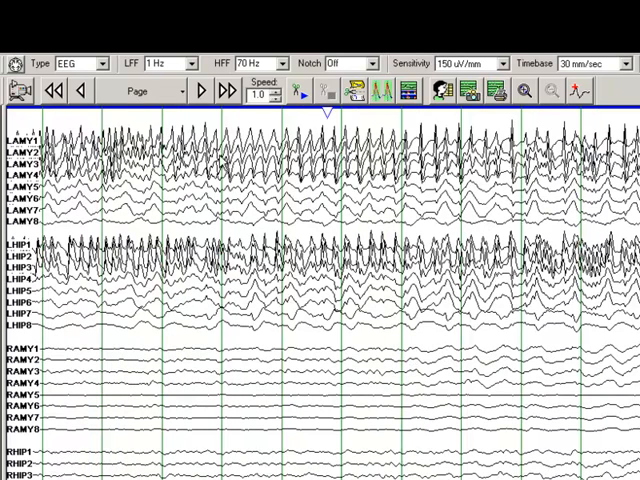
mouse_move(290, 378)
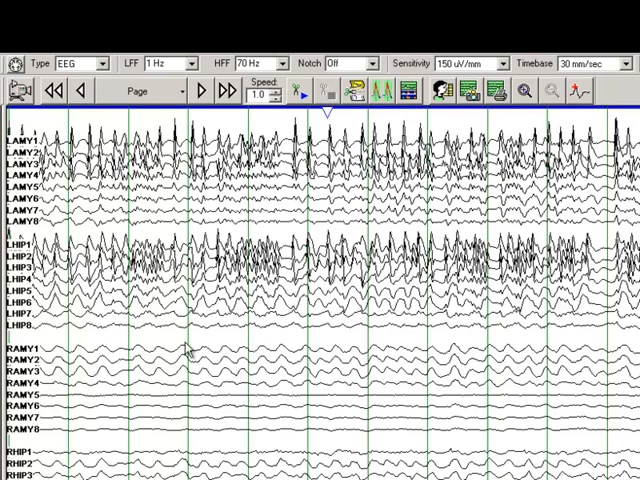
mouse_move(181, 375)
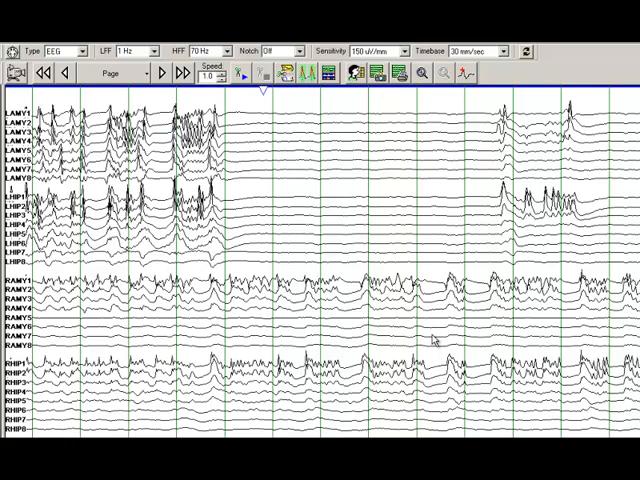
- Page forward to the termination, with left channels quiet and RAMY/RHIP discharges continuing
left_click(183, 72)
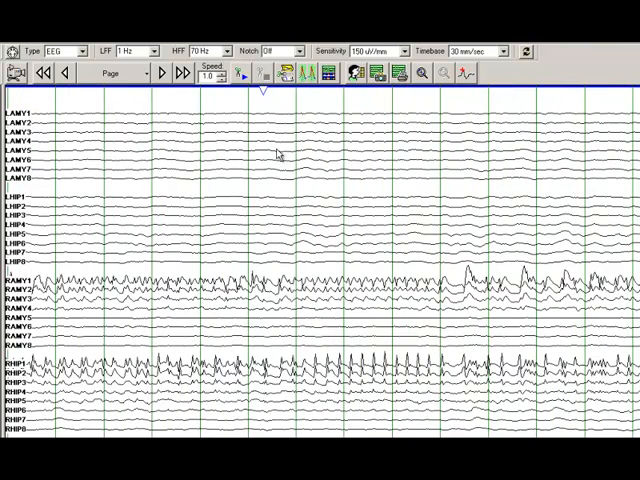
mouse_move(470, 315)
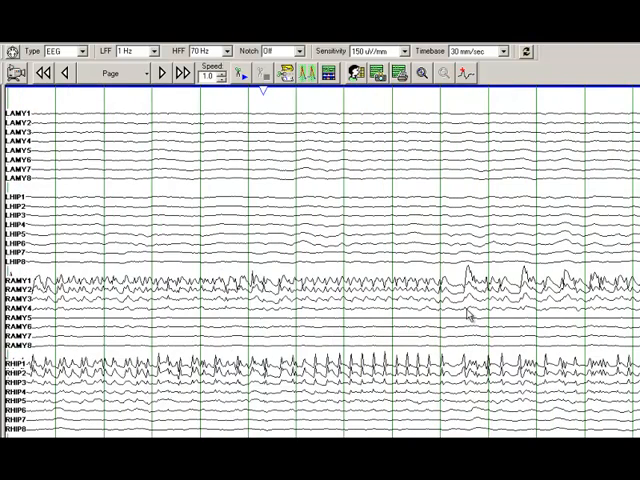
- Page back to the left amygdala and hippocampus spread, right side still quiet
left_click(162, 71)
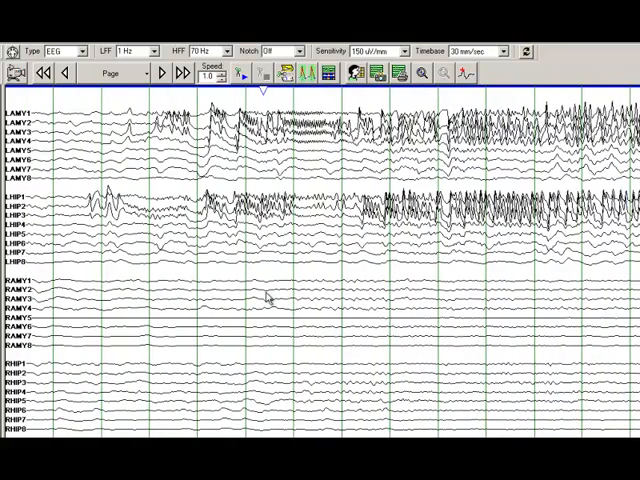
mouse_move(266, 298)
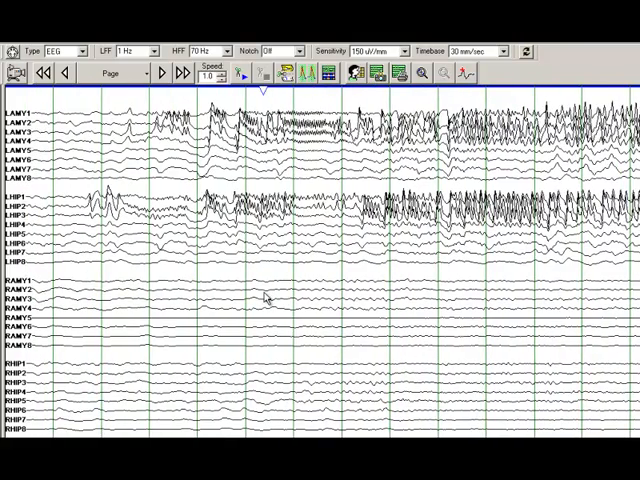